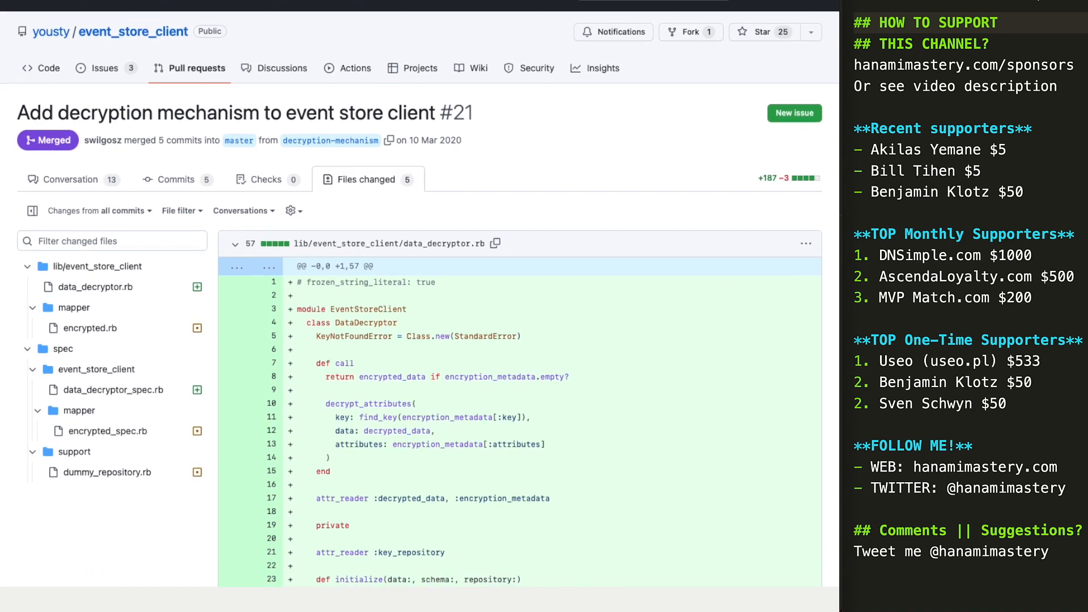
Step: Run rubocop --auto-gen-config in the terminal to create .rubocop.yml and .rubocop_todo.yml
scroll(down, 3)
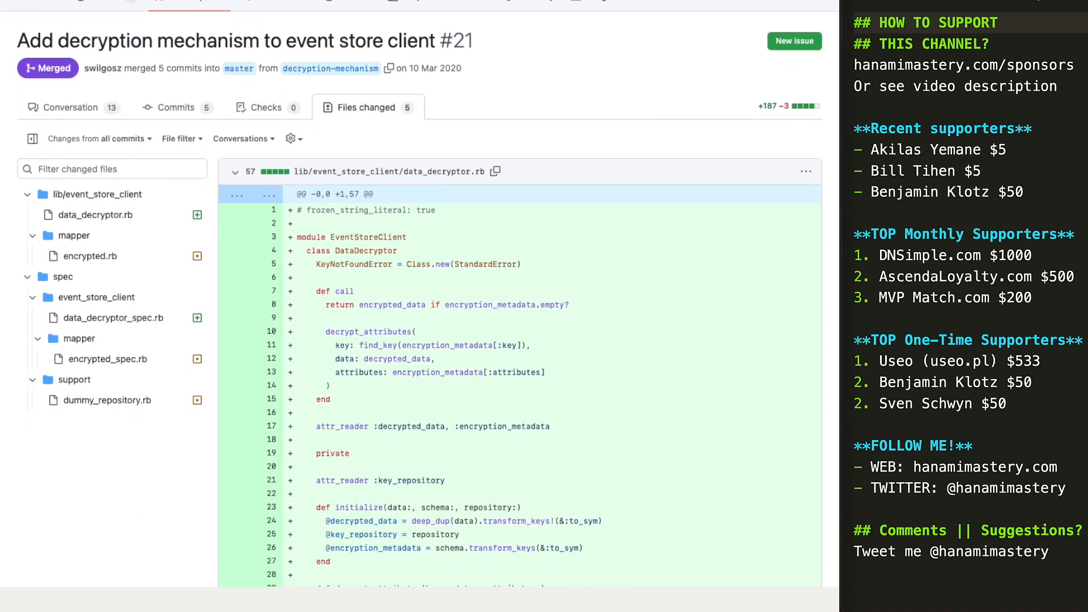
scroll(down, 3)
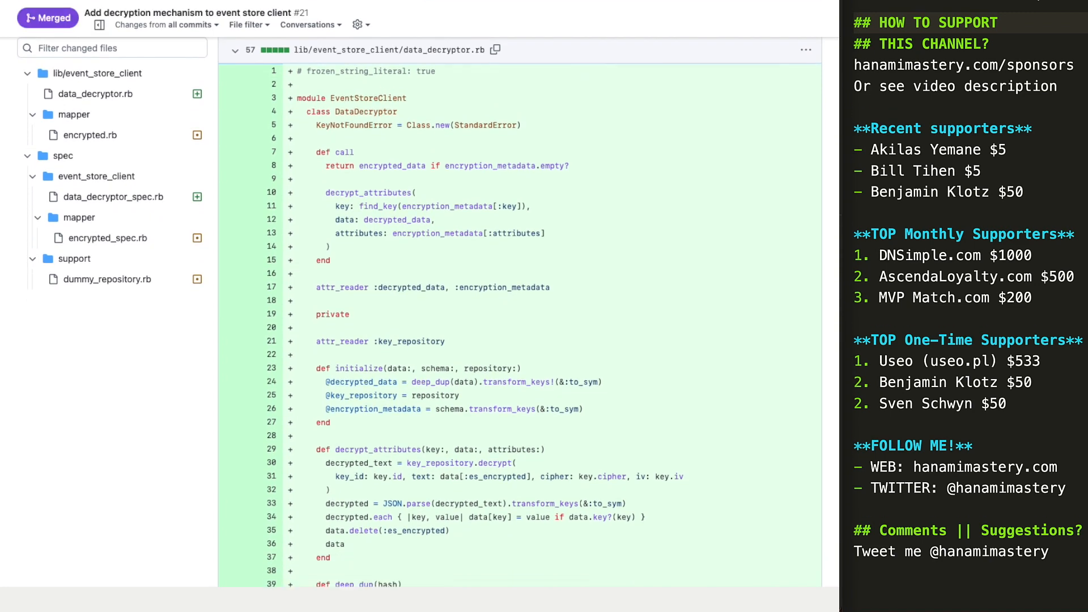
scroll(down, 3)
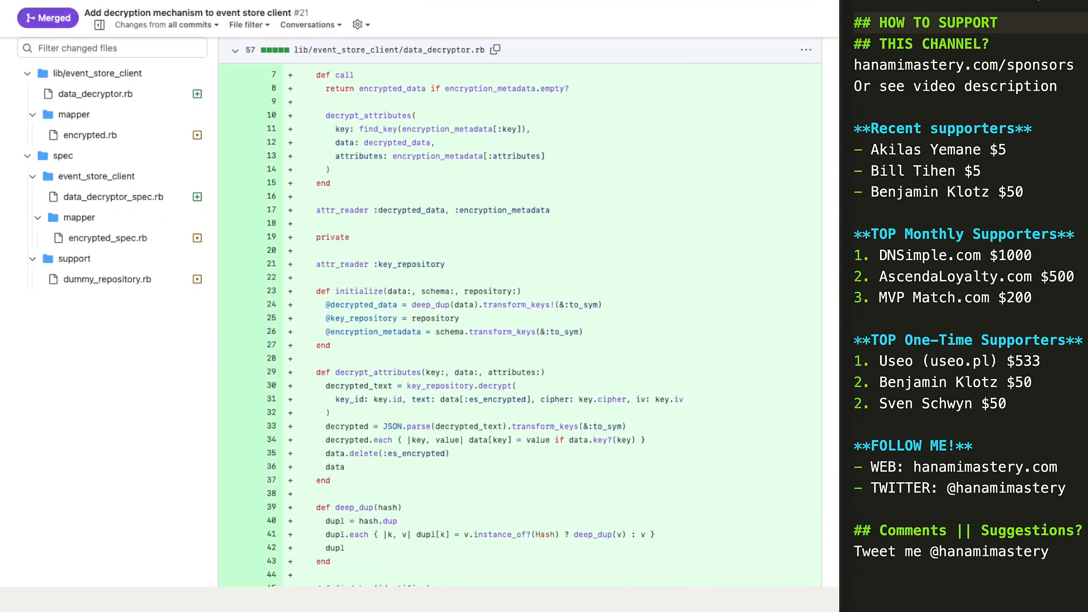
scroll(down, 3)
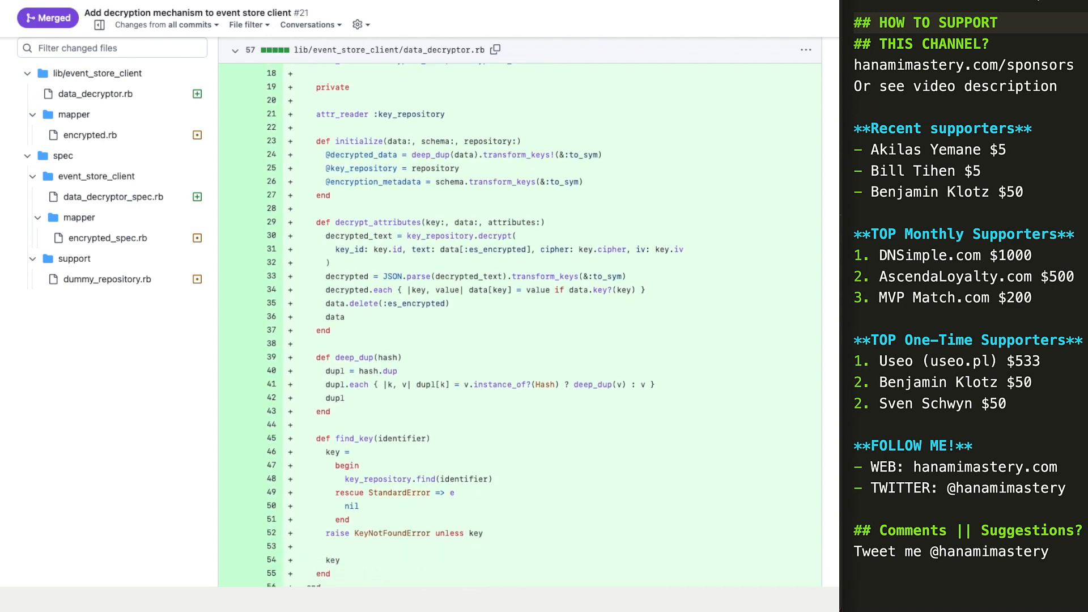
scroll(down, 3)
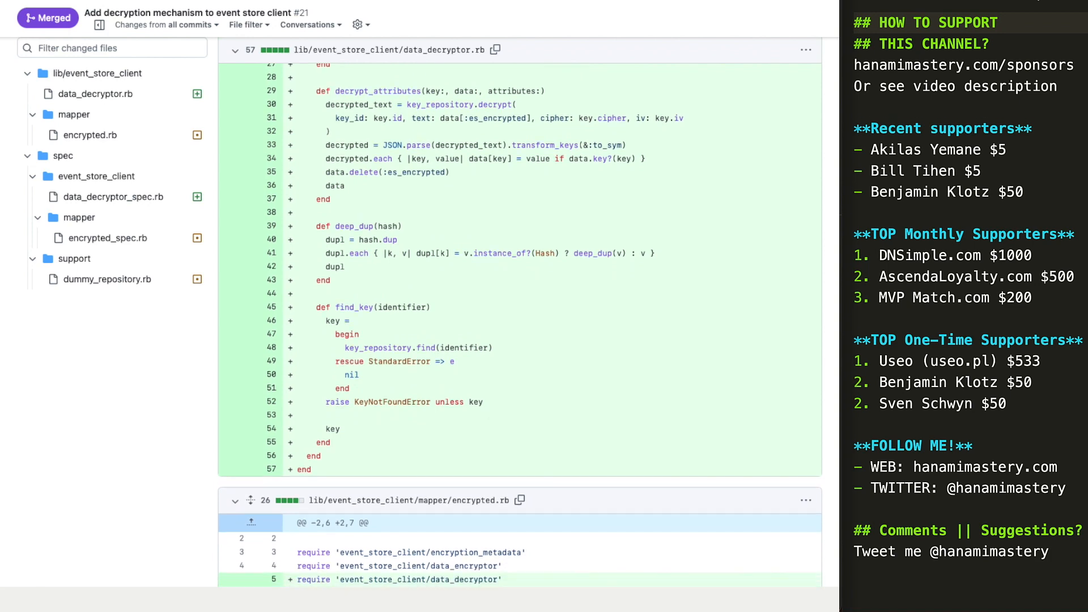
scroll(down, 3)
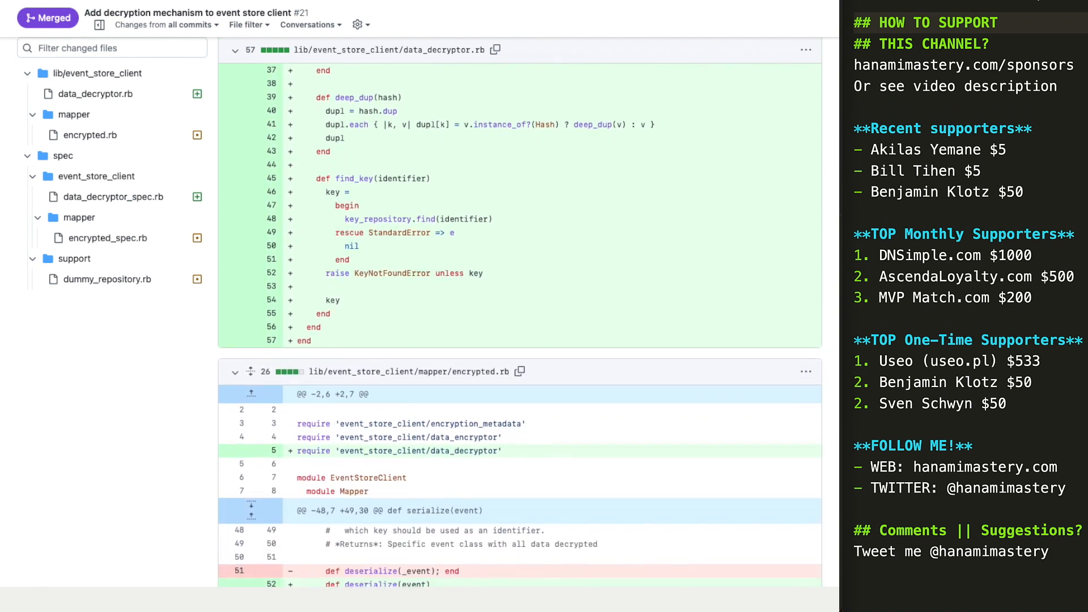
scroll(down, 3)
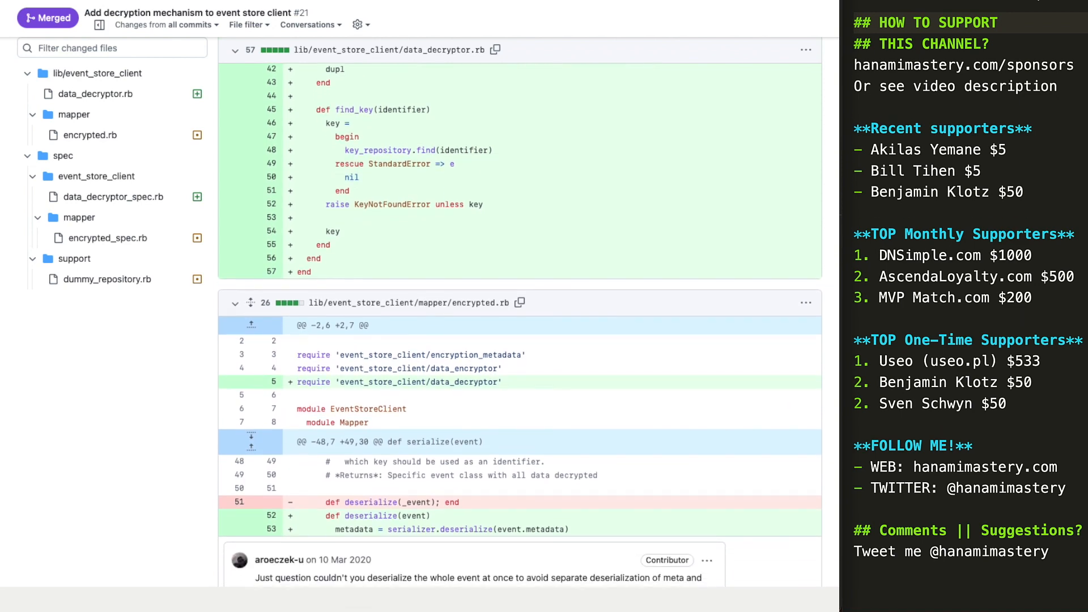
scroll(down, 3)
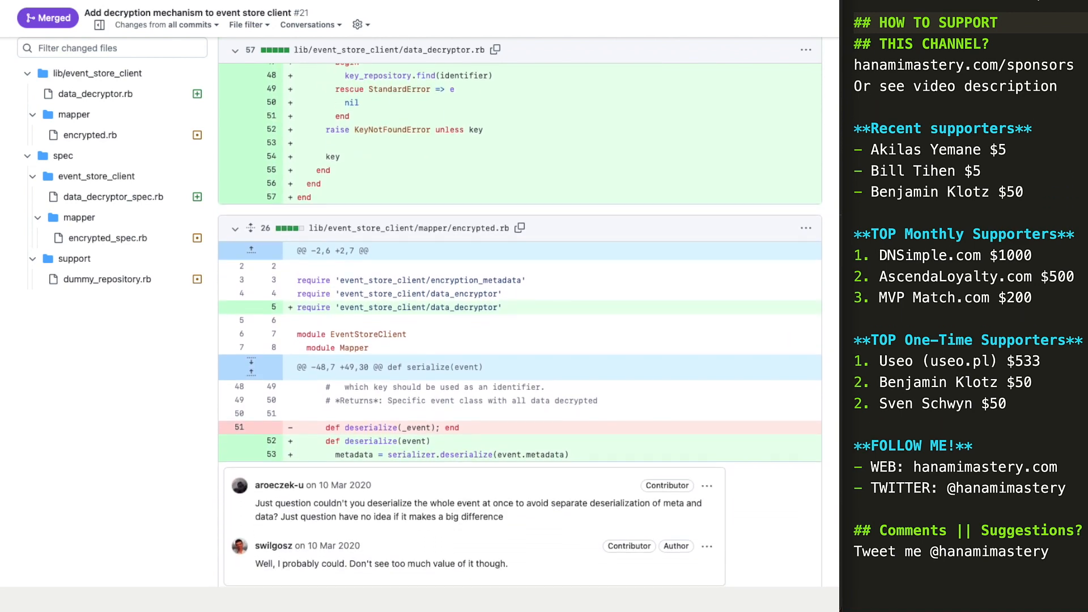
scroll(down, 3)
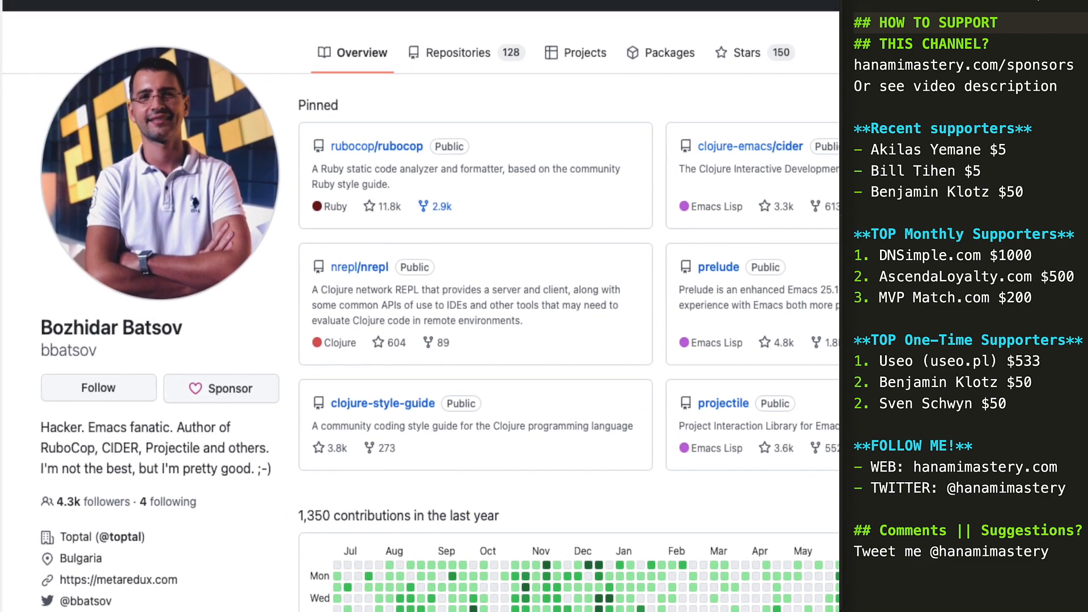
scroll(down, 3)
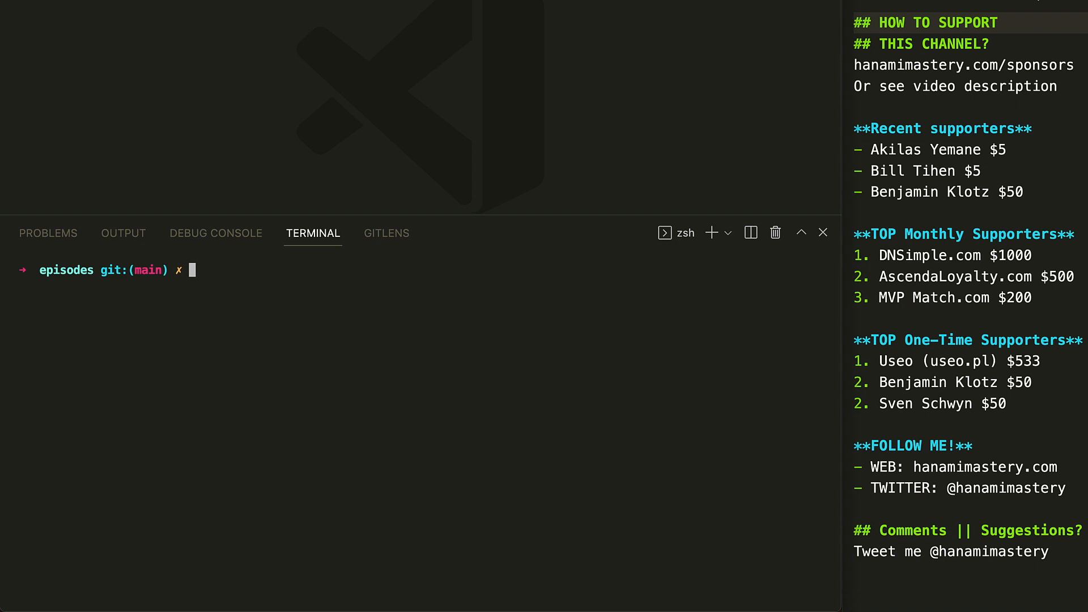
text(rubocop)
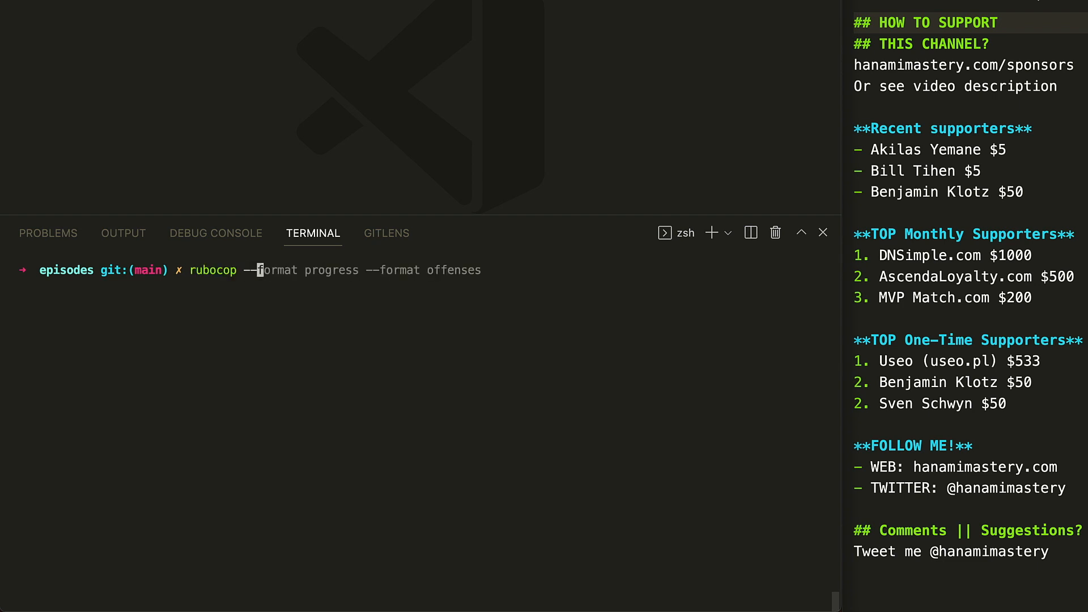
text(--auto-gen-config)
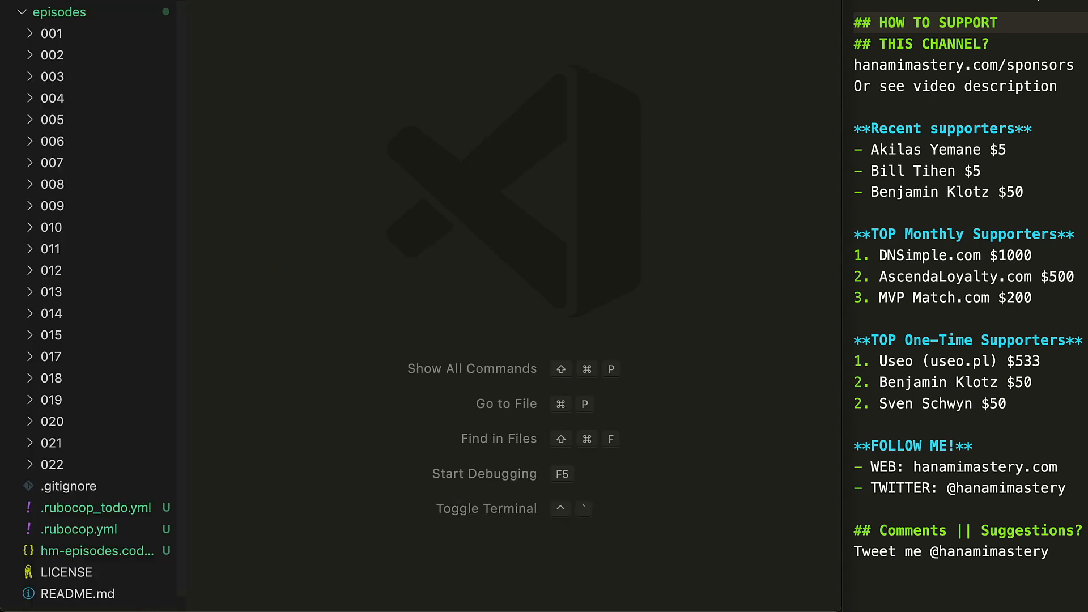
Step: Open .rubocop_todo.yml and scroll through its per-cop offense counts and excluded files
click(87, 507)
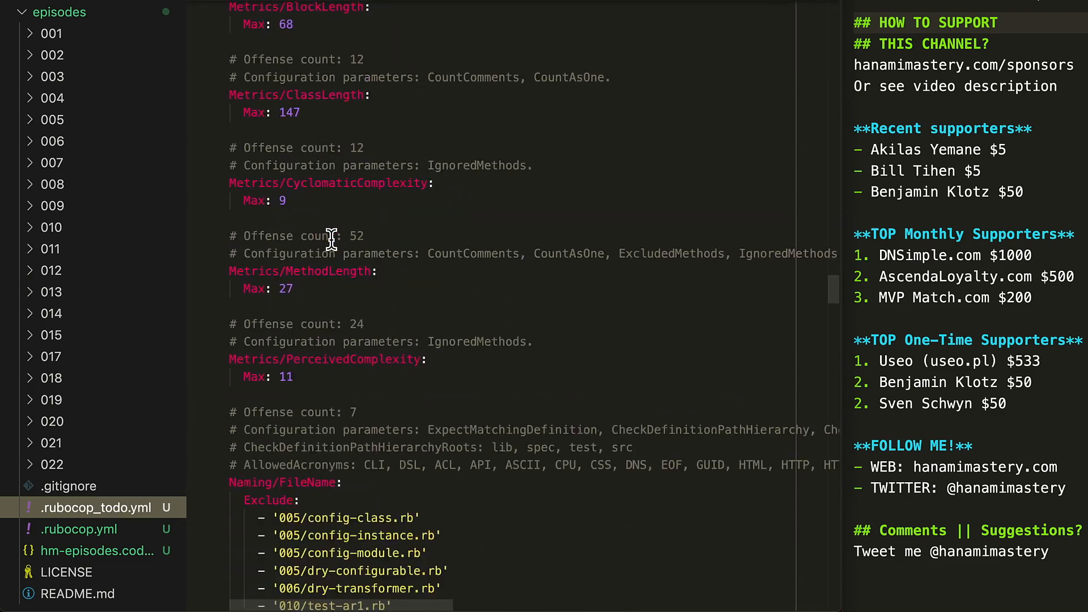
scroll(down, 3)
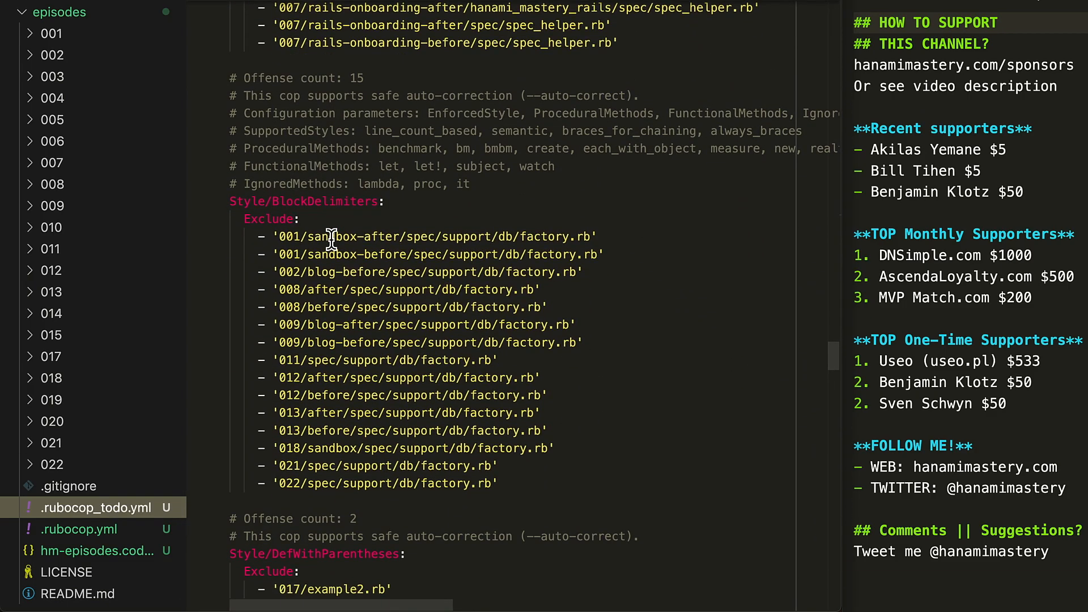
scroll(down, 3)
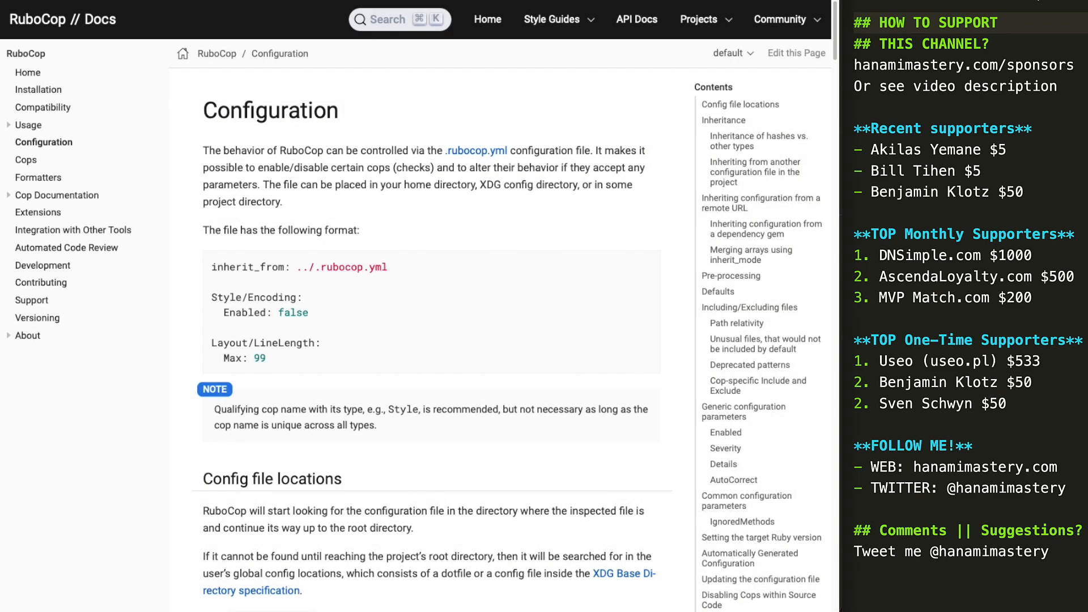
scroll(down, 3)
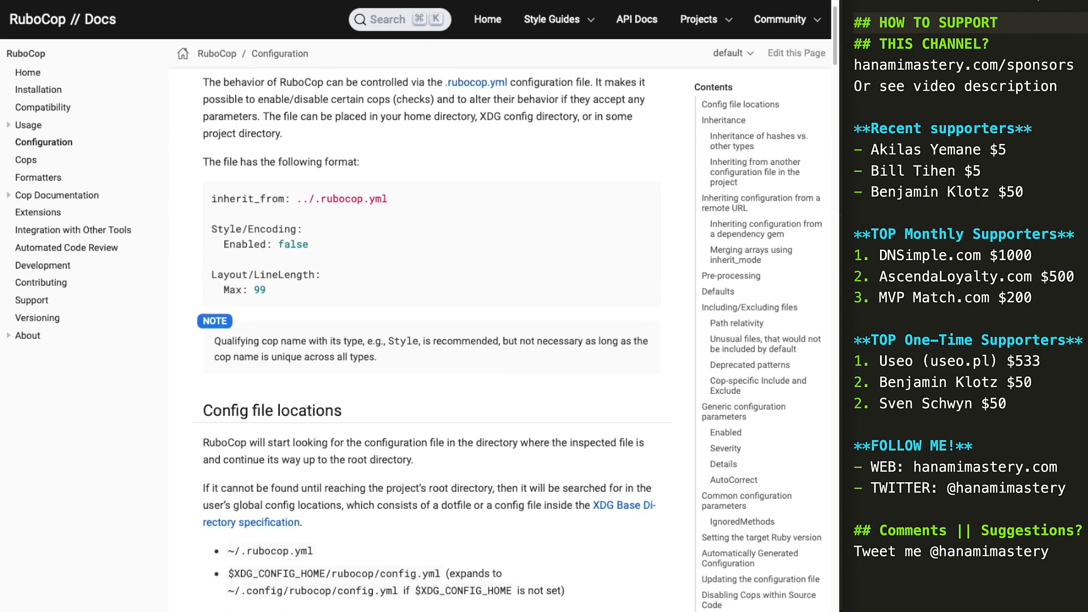
scroll(down, 3)
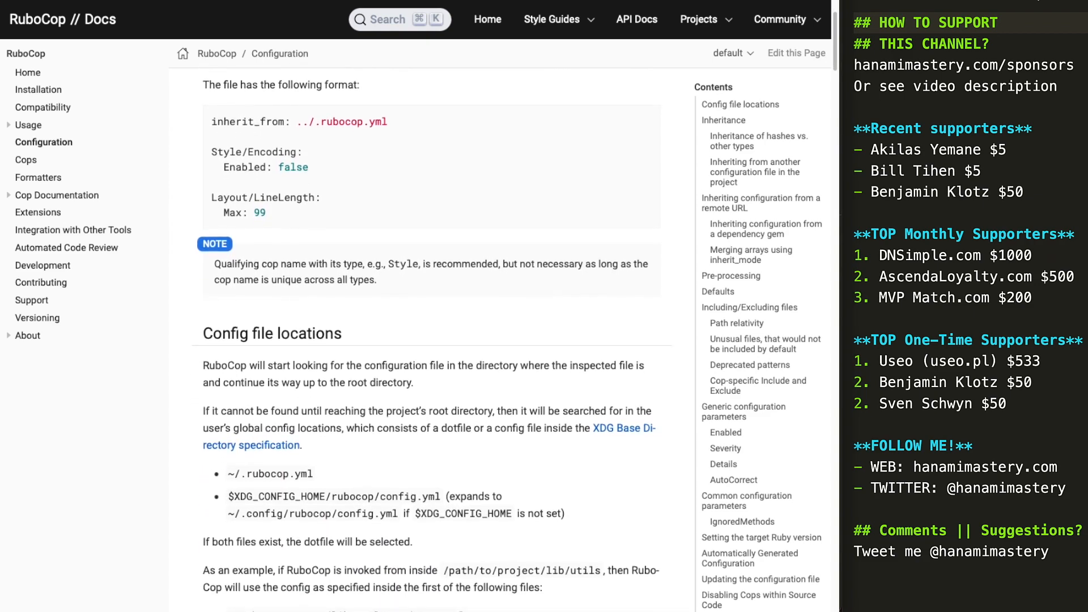
scroll(down, 3)
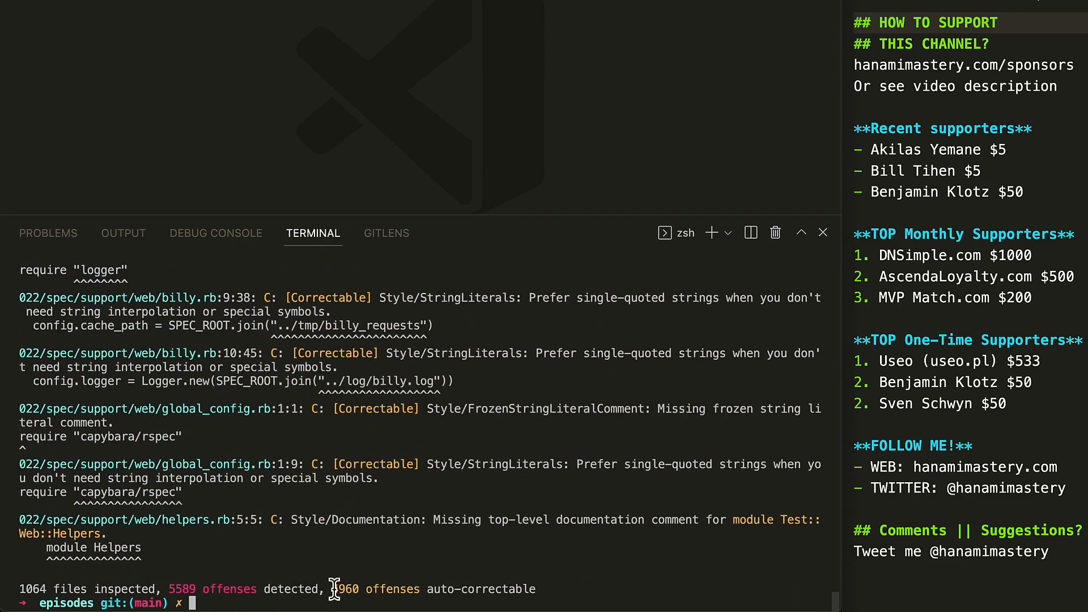
Step: Run rubocop -a on the episodes project, auto-correcting 5213 offenses
drag(333, 589, 538, 588)
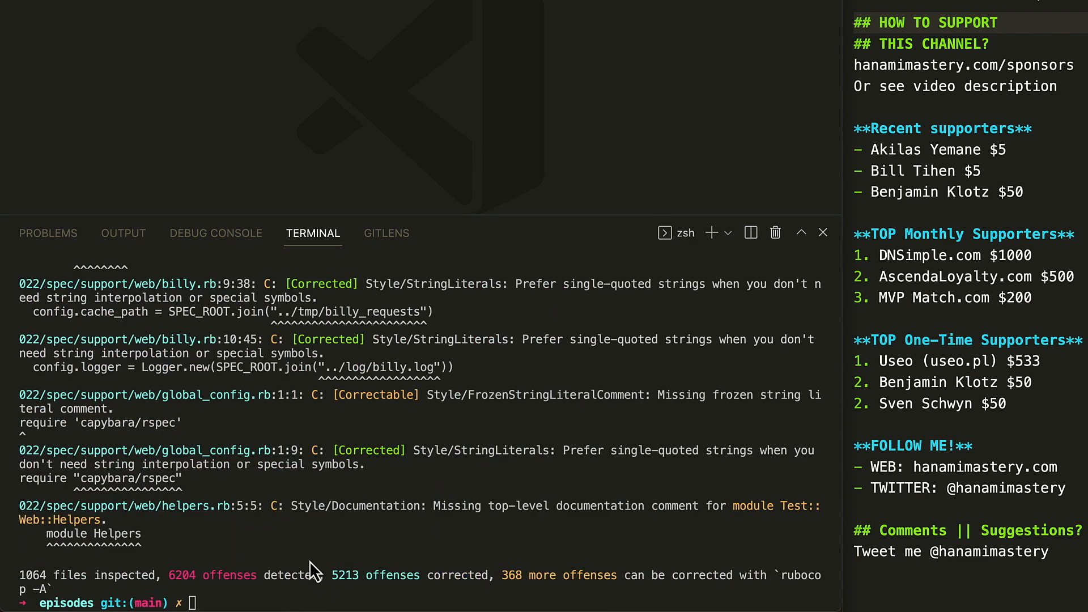
mouse_move(159, 578)
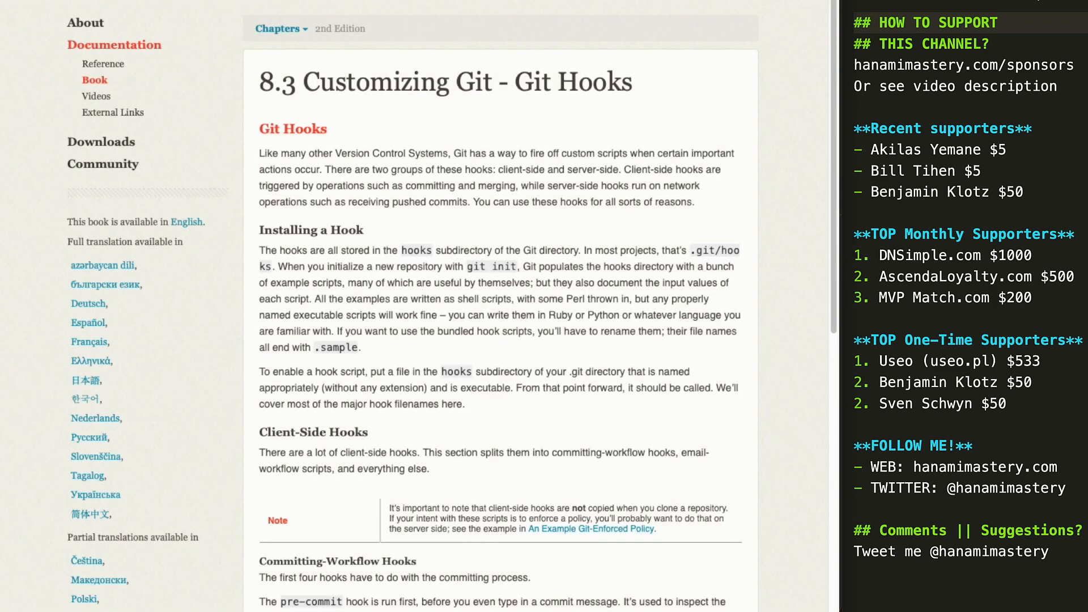
Step: Scroll the Git Hooks chapter down to the pre-commit hook explanation
scroll(down, 3)
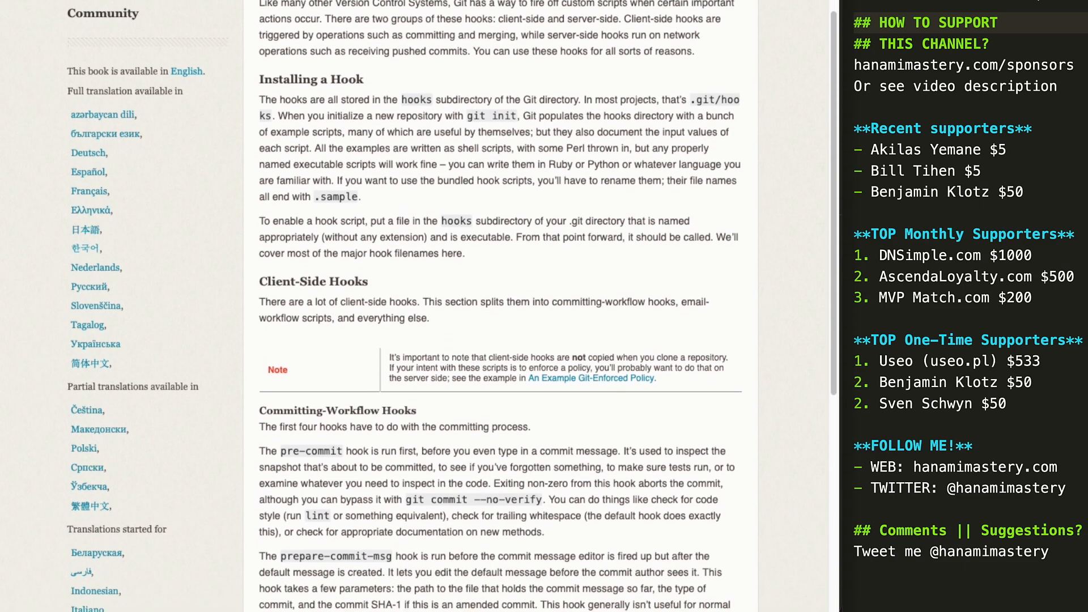
scroll(down, 3)
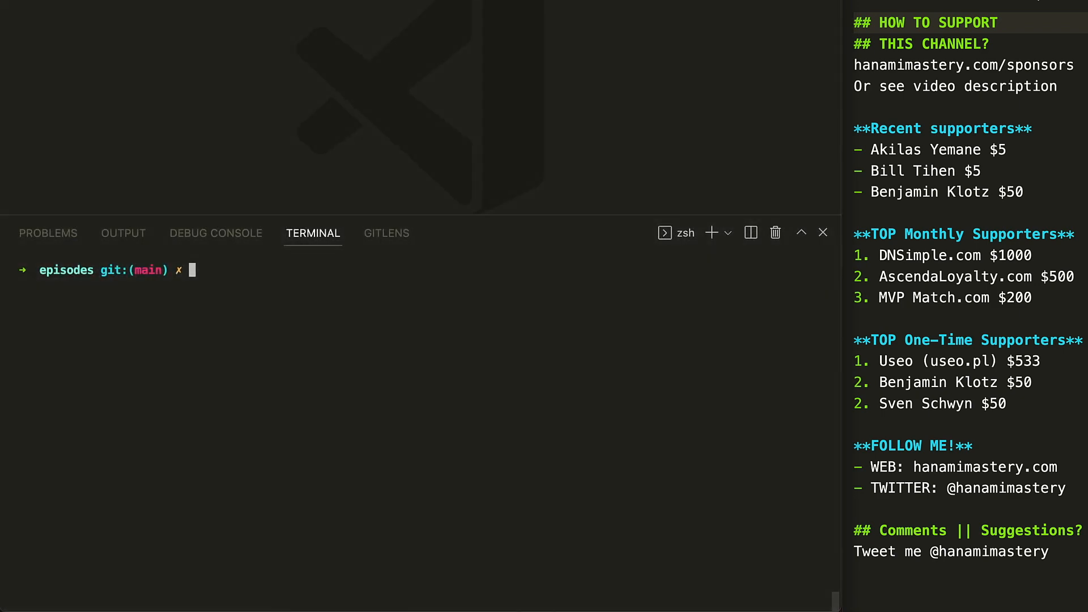
Step: Install the overcommit gem and its hooks, producing .overcommit.yml
text(gem install oeve)
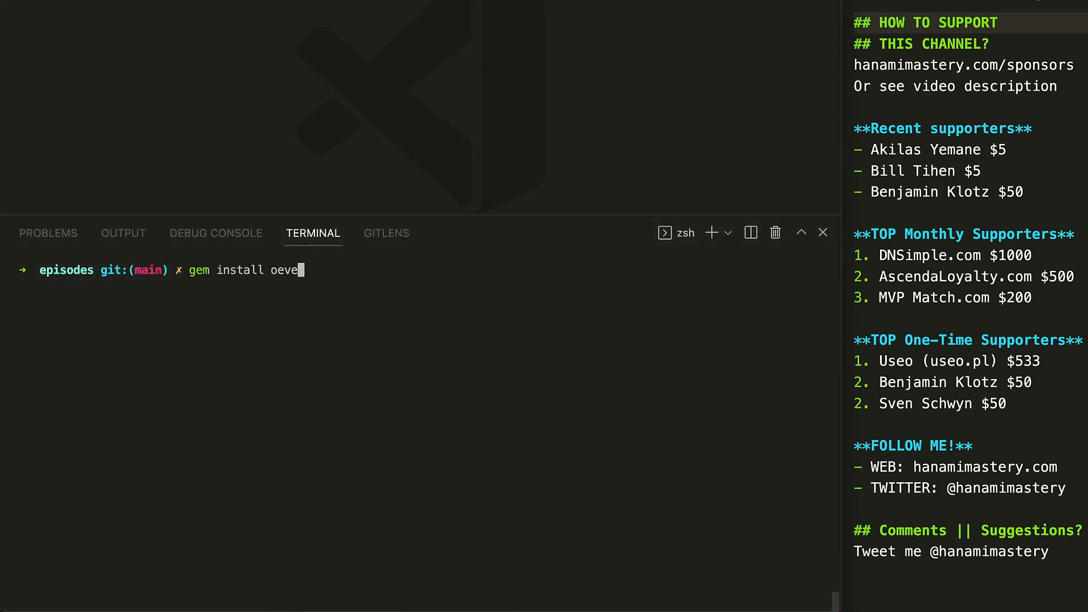
text(overcommit)
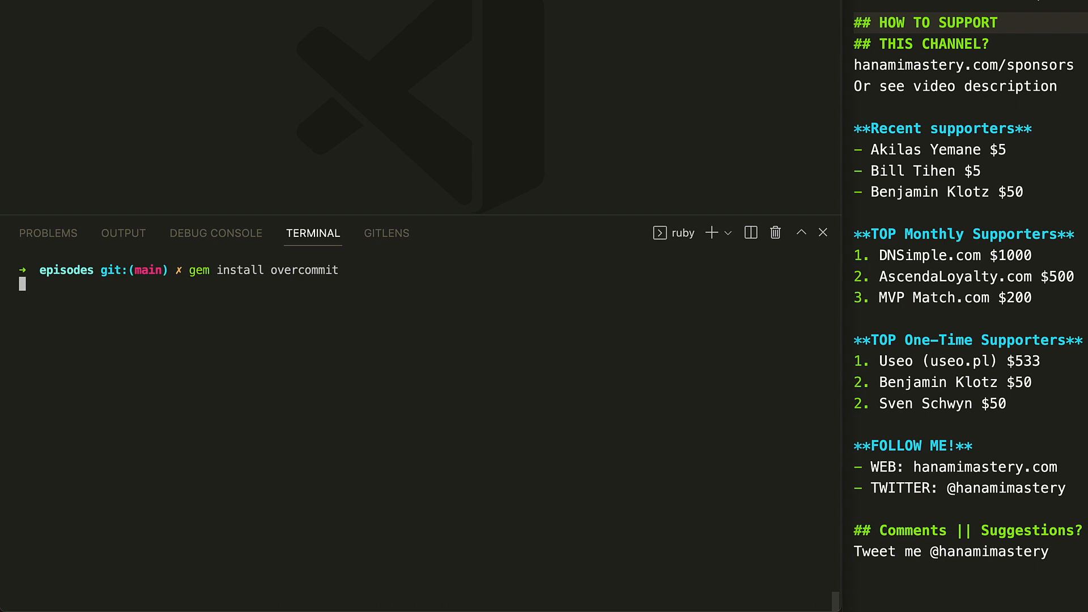
key(Enter)
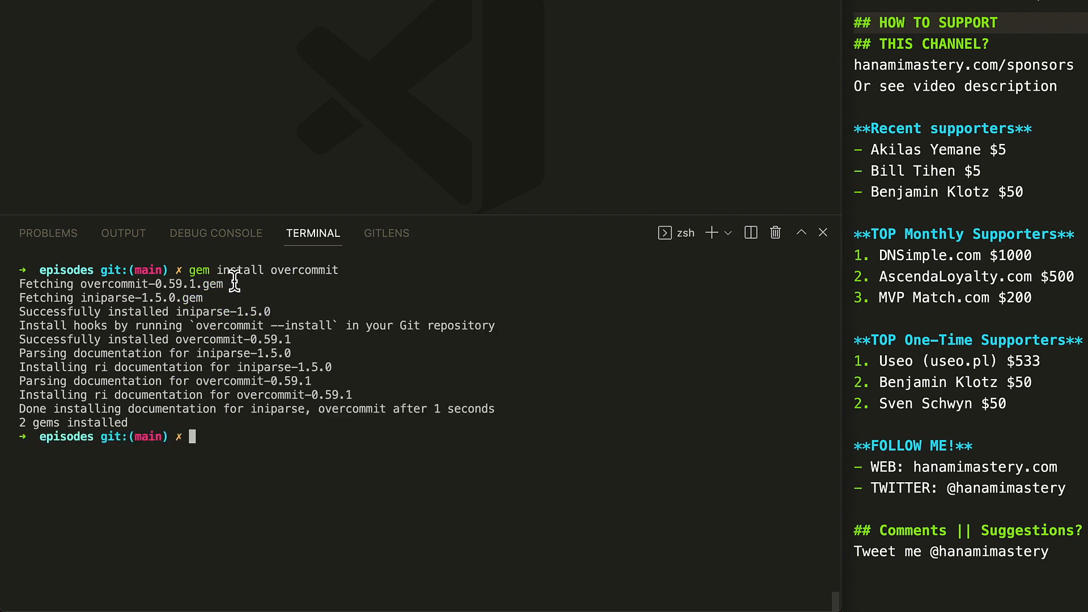
drag(235, 284, 333, 340)
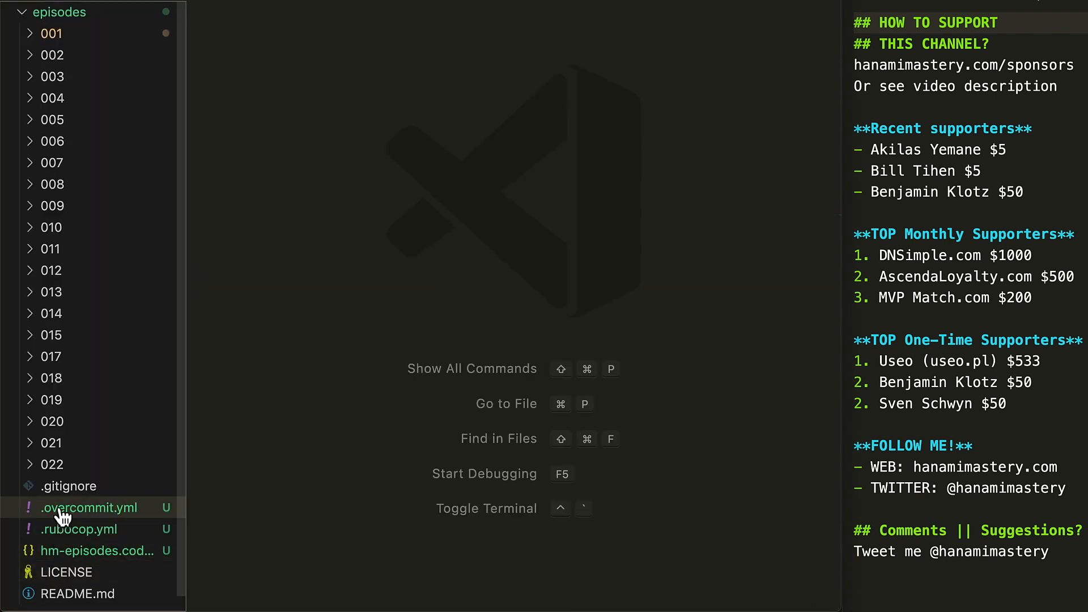
Step: Open .overcommit.yml and scroll its commented-out RuboCop pre-commit settings
click(89, 507)
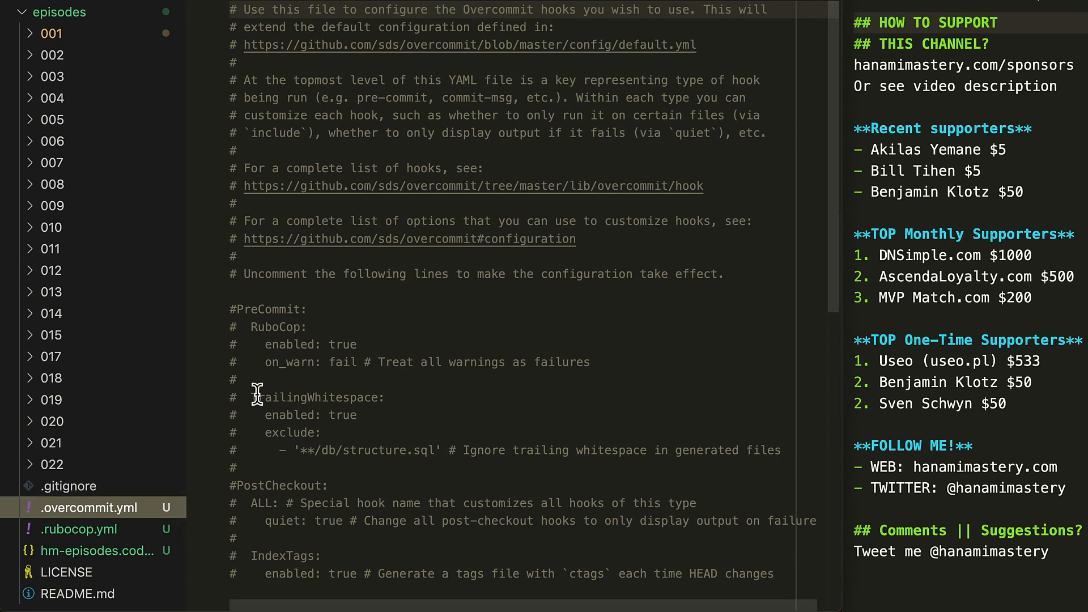
scroll(down, 3)
text(git diff-tree -r)
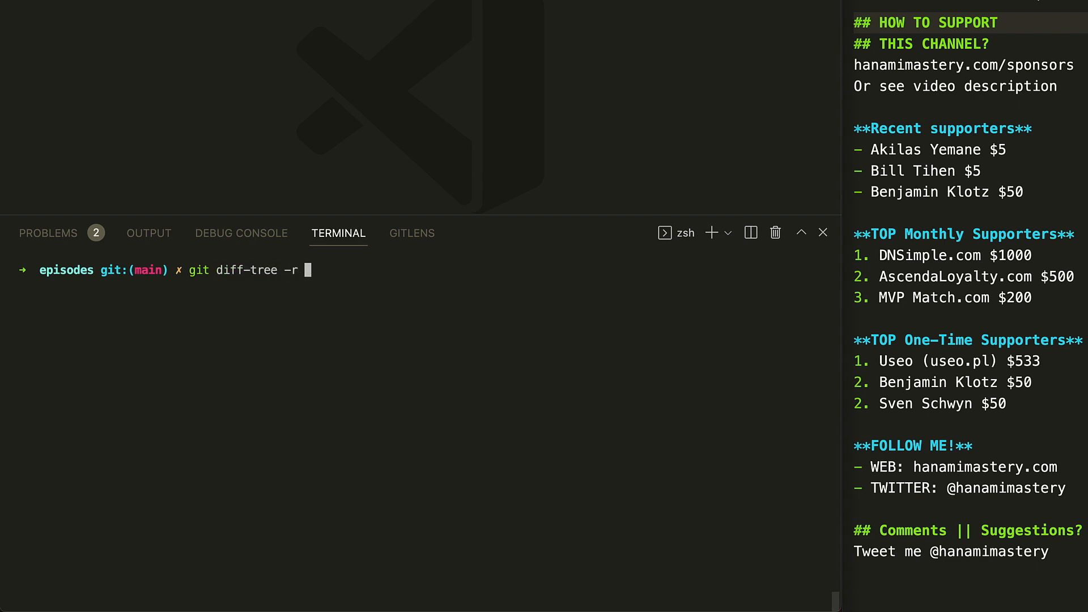
Step: Run git diff-tree -r --no-commit-id --name-only head origin/main to list changed files
text(--no-commit-id)
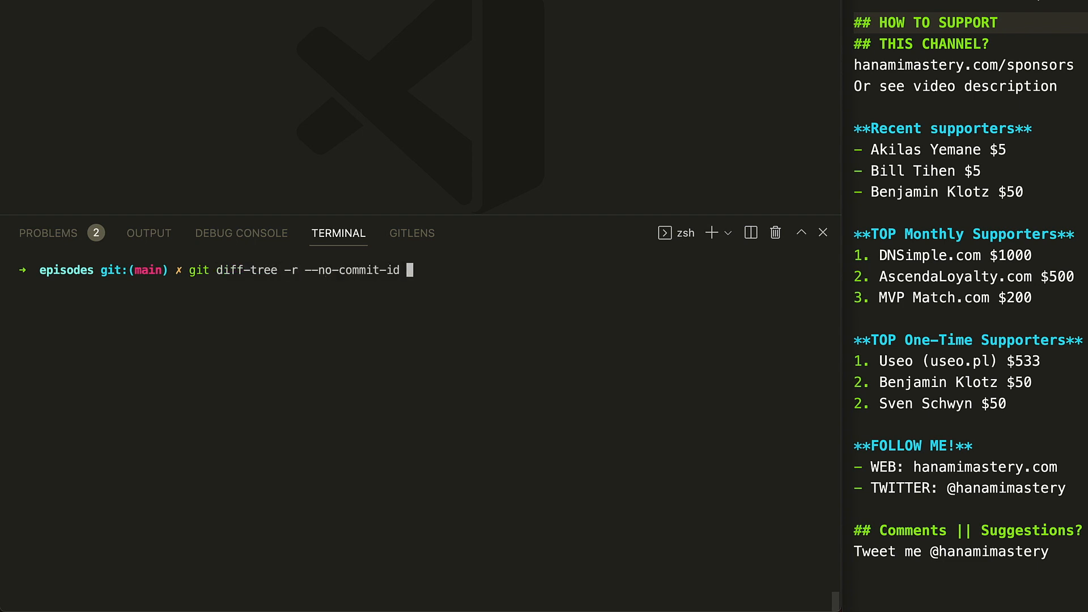
text(--name-only head origin/main)
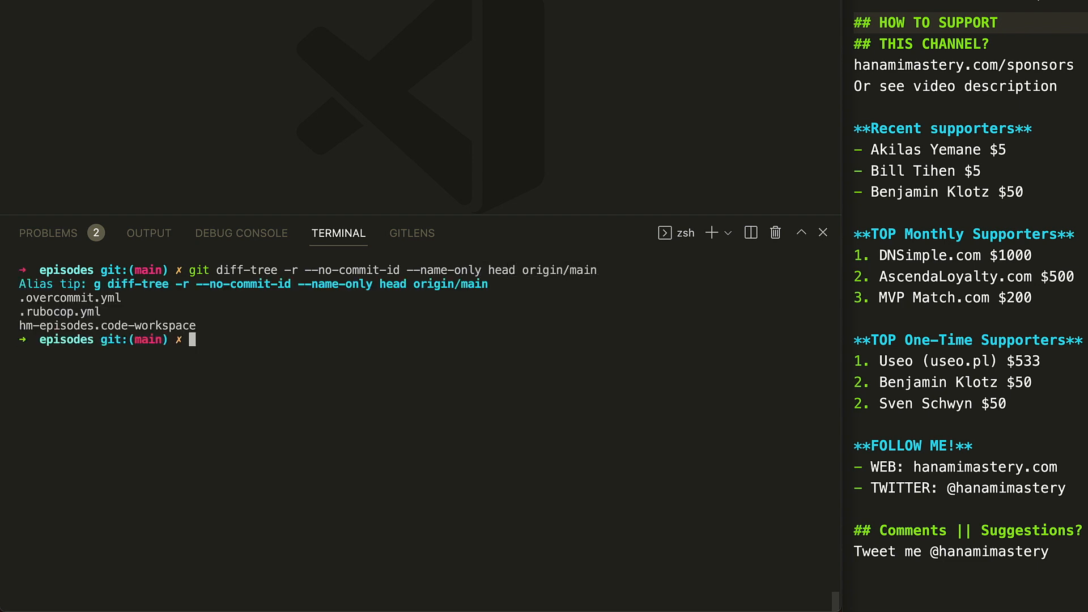
mouse_move(189, 334)
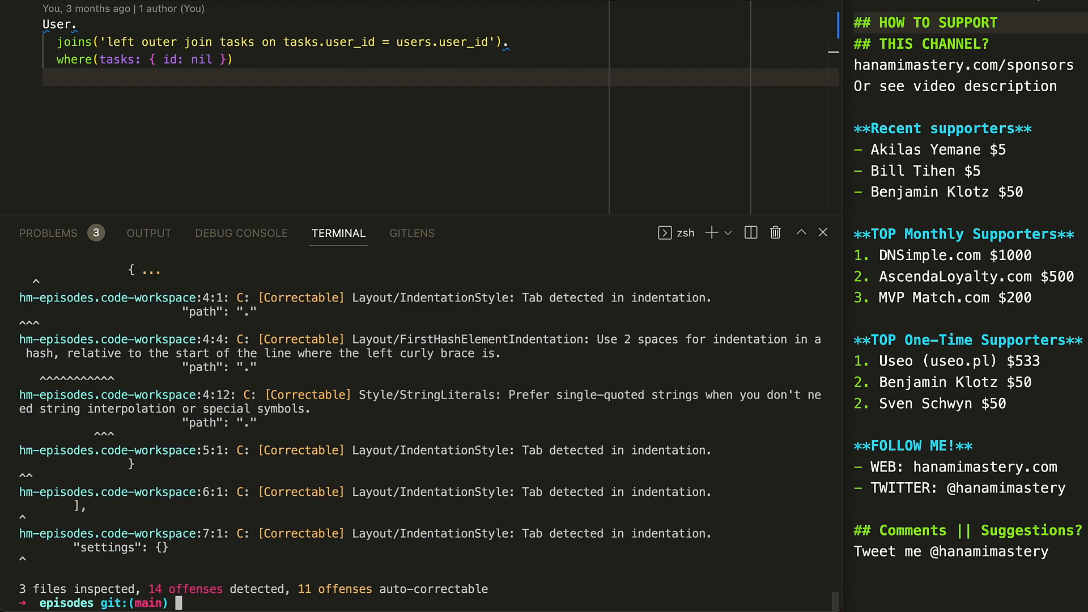
mouse_move(309, 579)
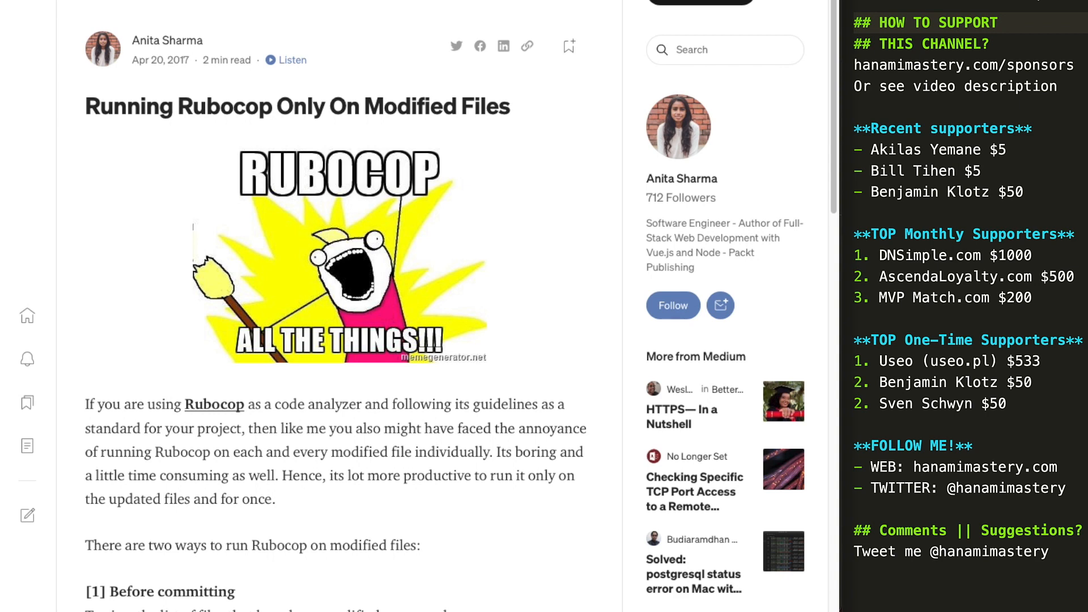
Step: Scroll the Medium article down to its git ls-files -m example
scroll(down, 3)
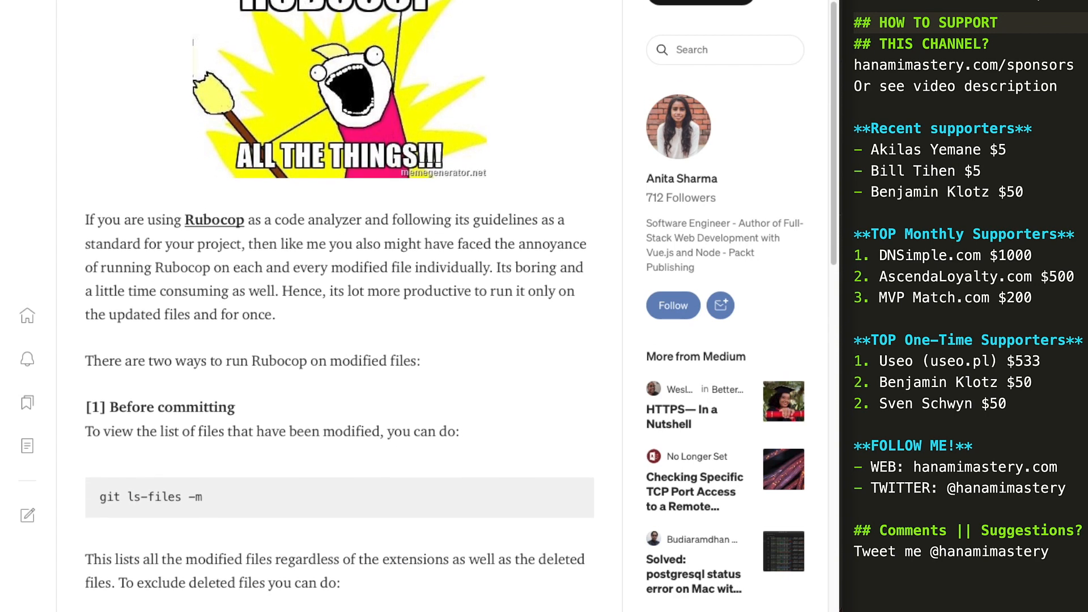
scroll(down, 3)
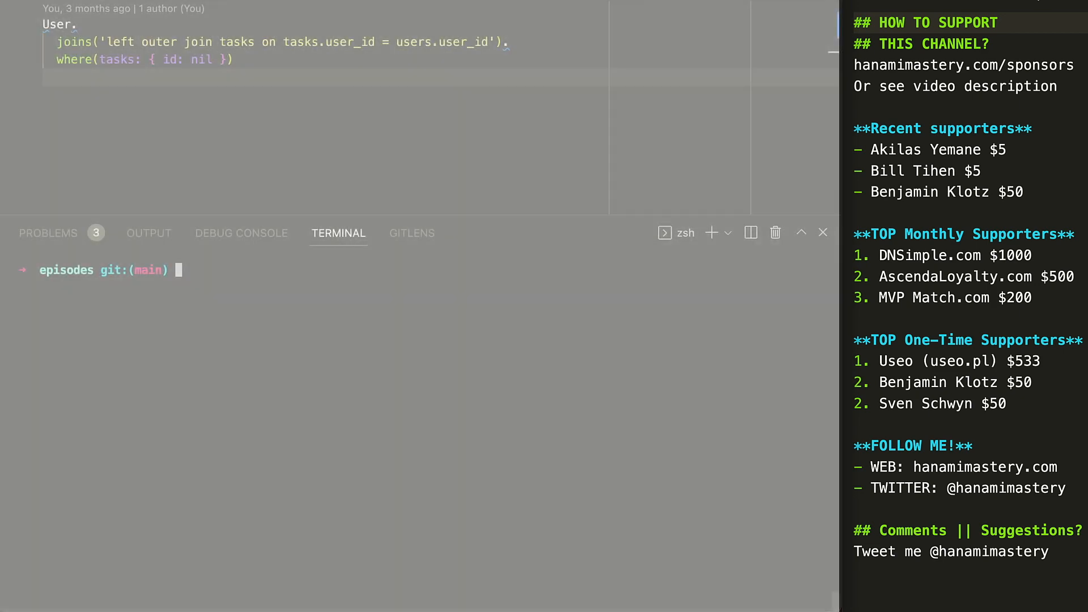
Step: Run rubocop --format progress --format offenses in the cleared terminal
text(rubocop --format progress --format offenses)
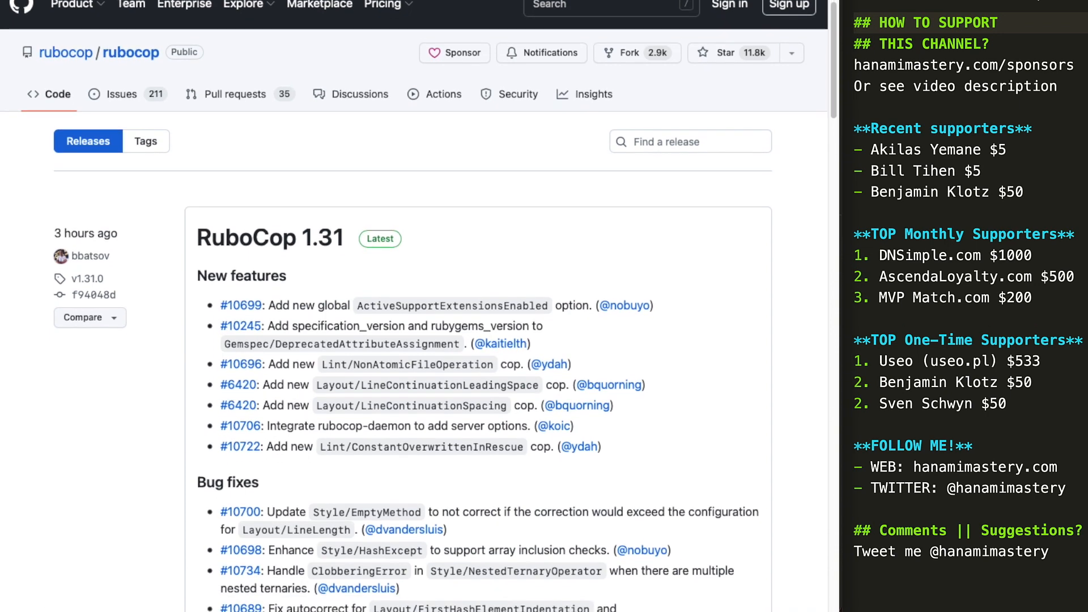
scroll(down, 3)
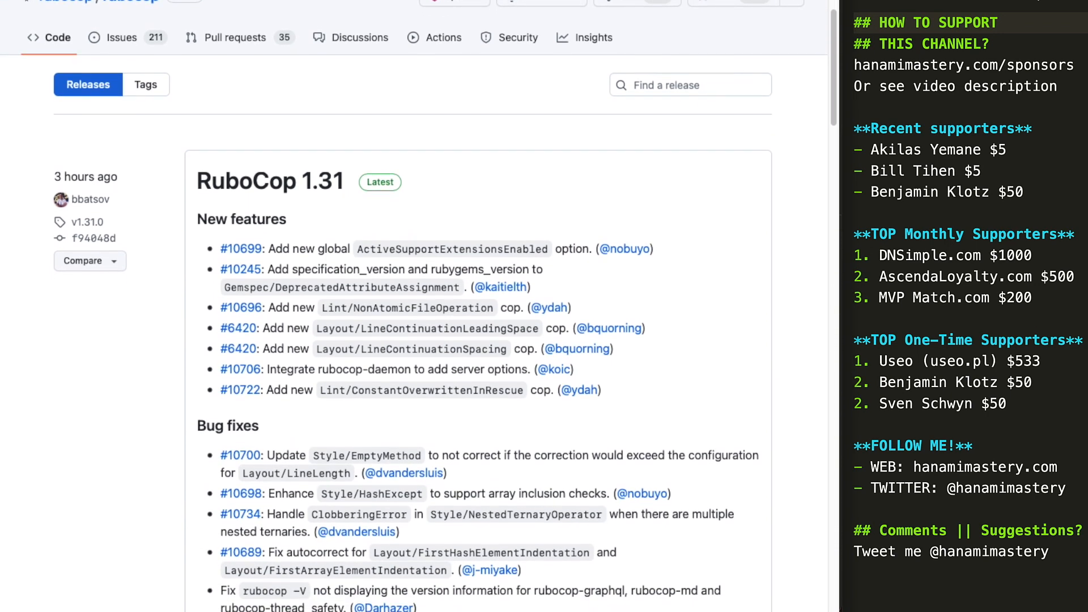
scroll(down, 3)
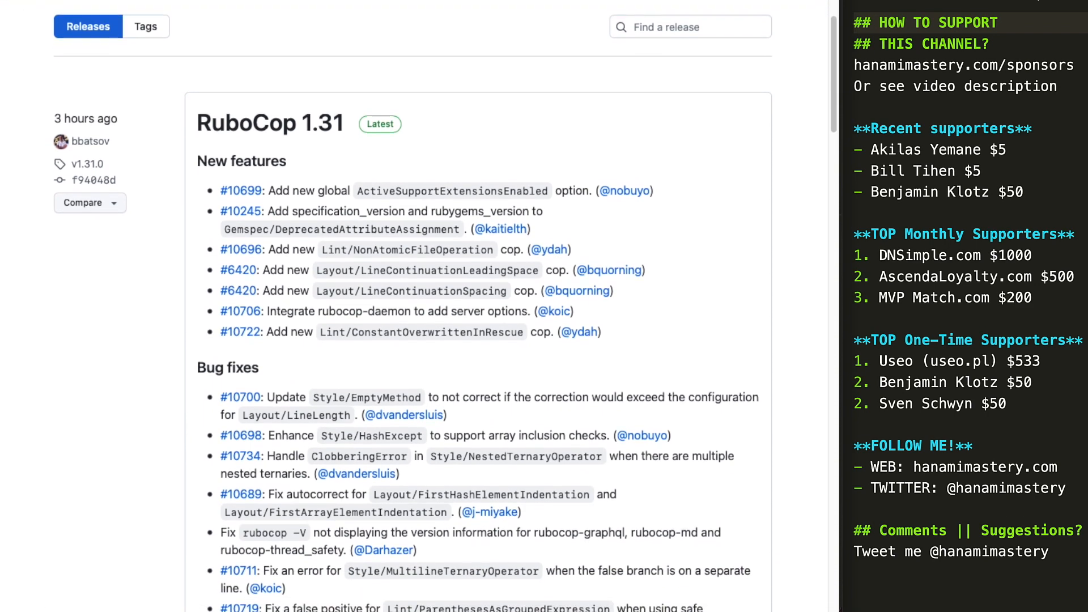
scroll(down, 3)
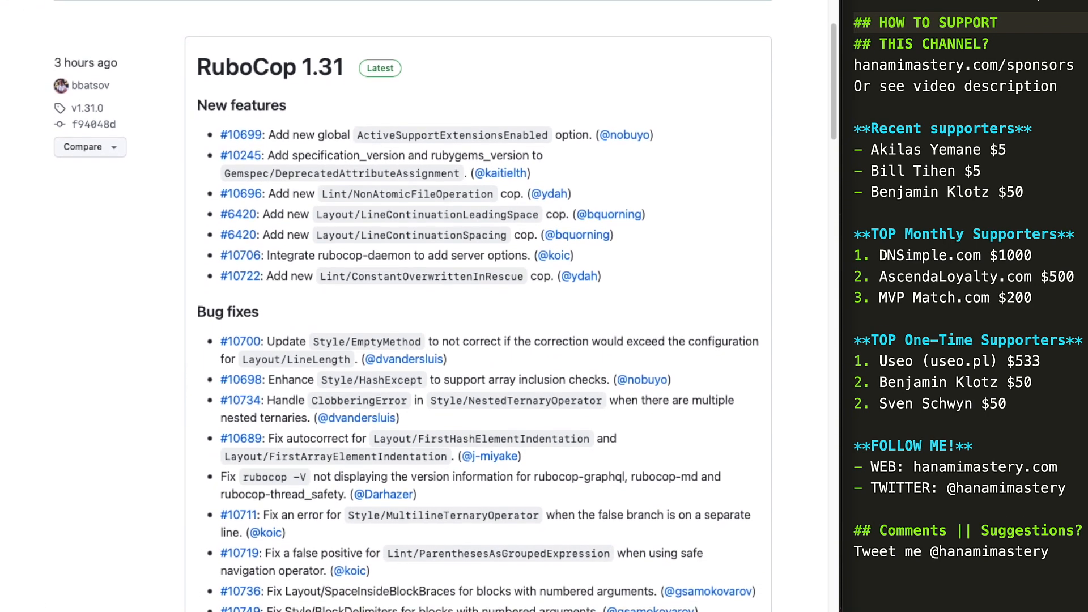
scroll(down, 3)
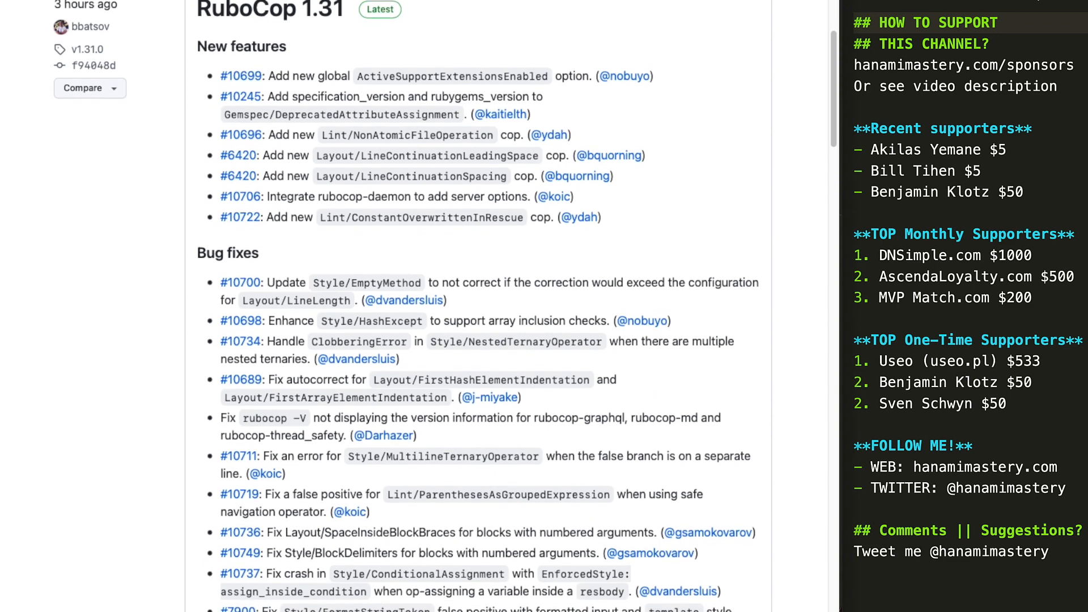
scroll(down, 3)
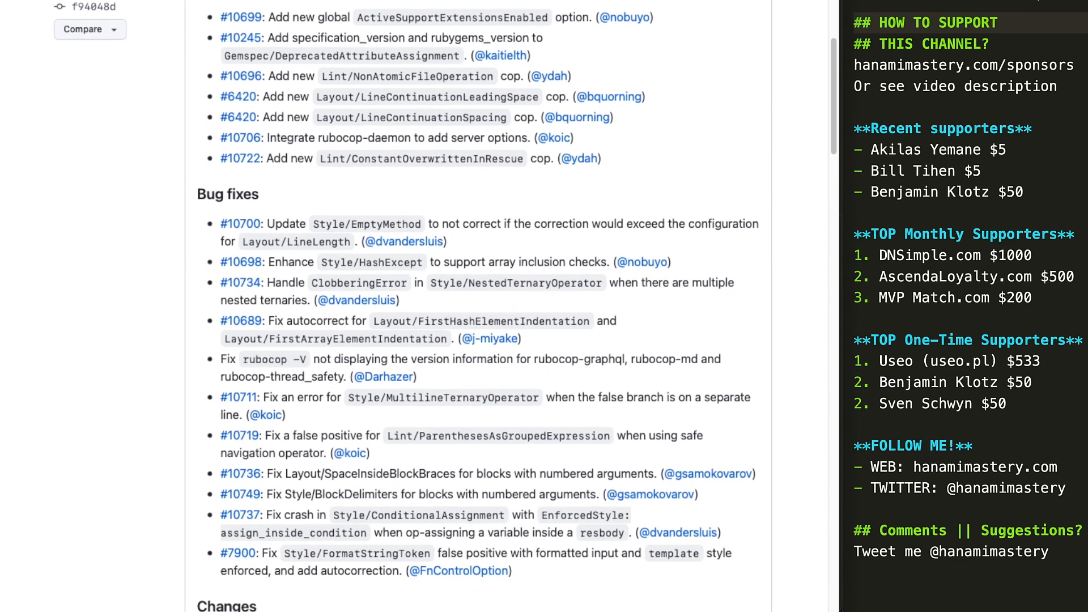
scroll(down, 3)
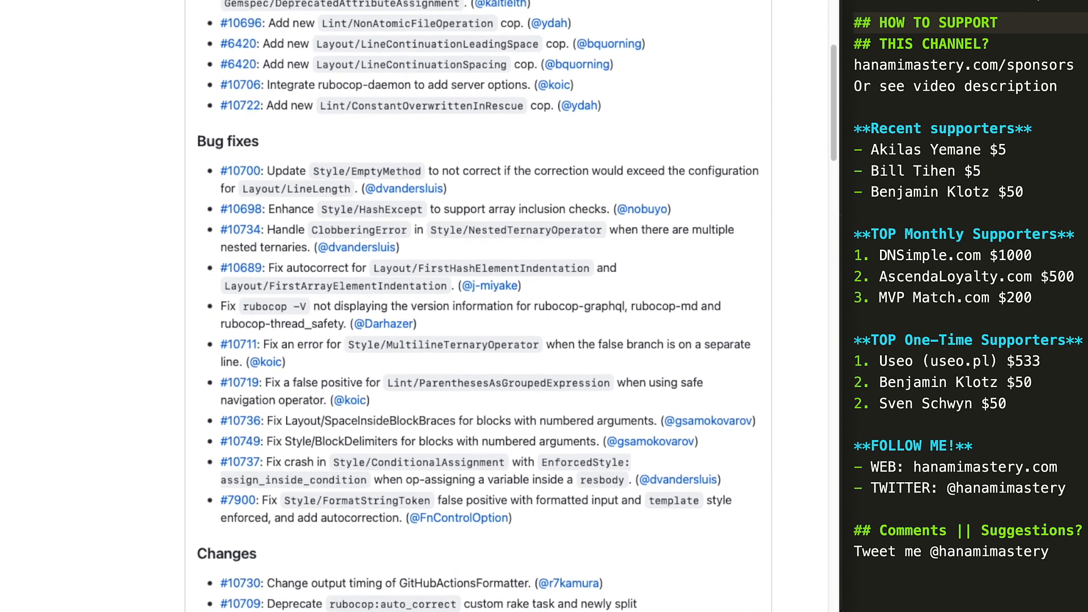
scroll(down, 3)
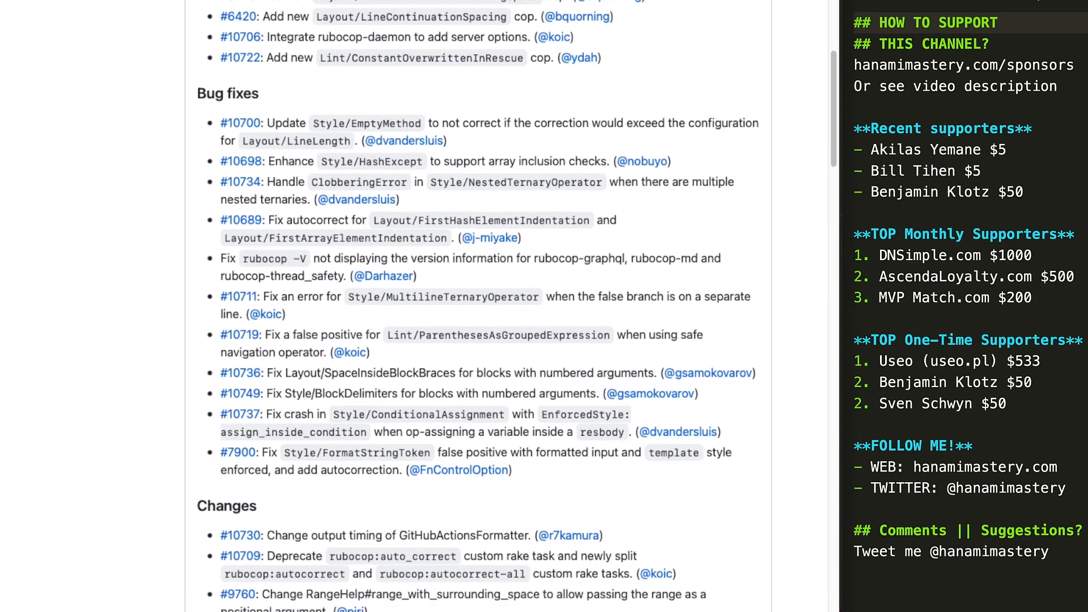
scroll(down, 3)
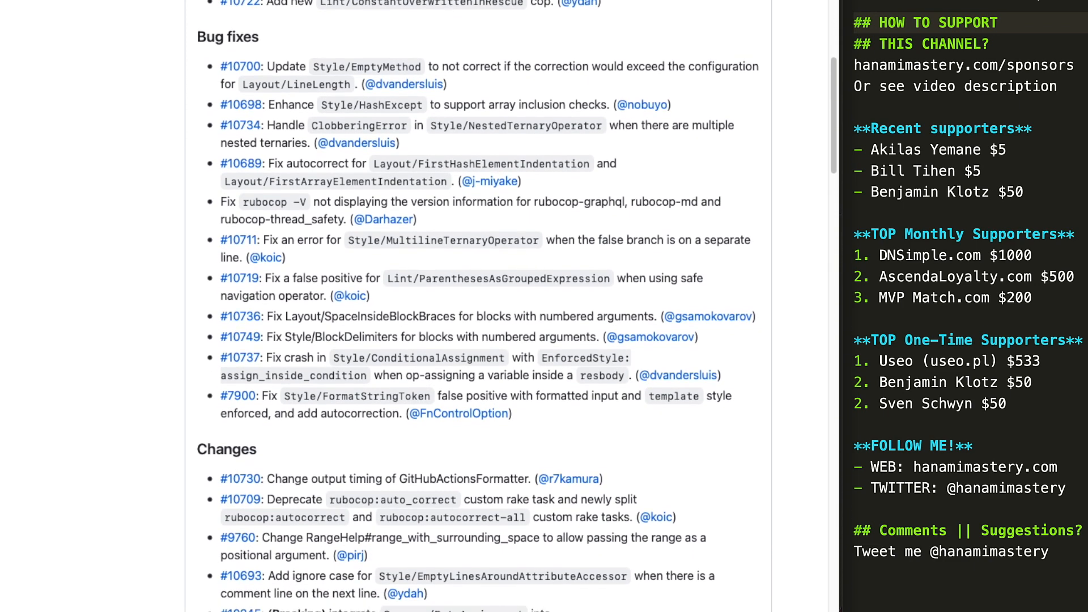
scroll(down, 3)
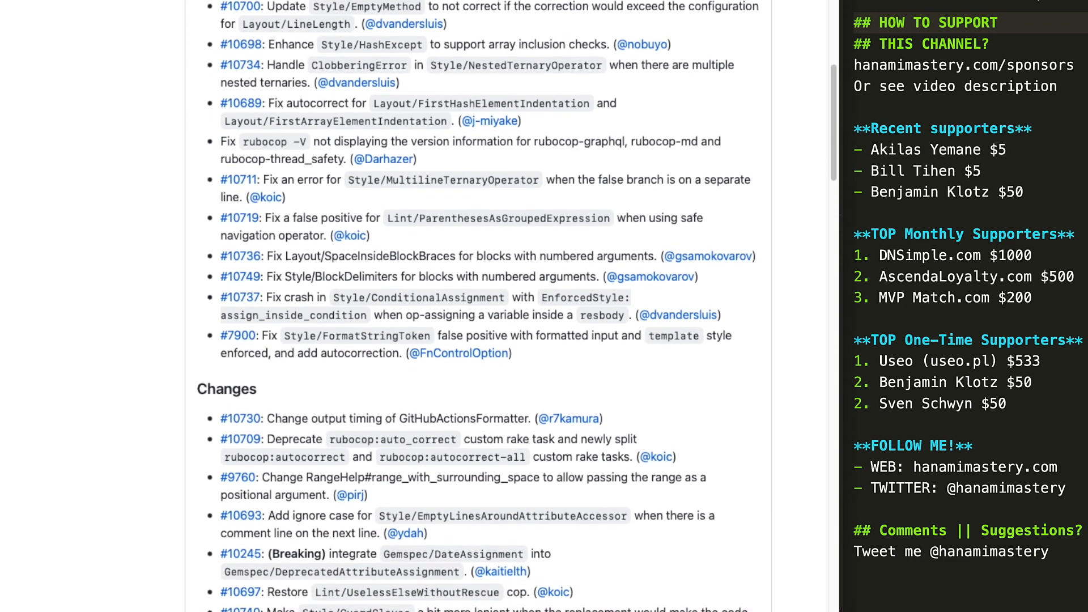
scroll(down, 3)
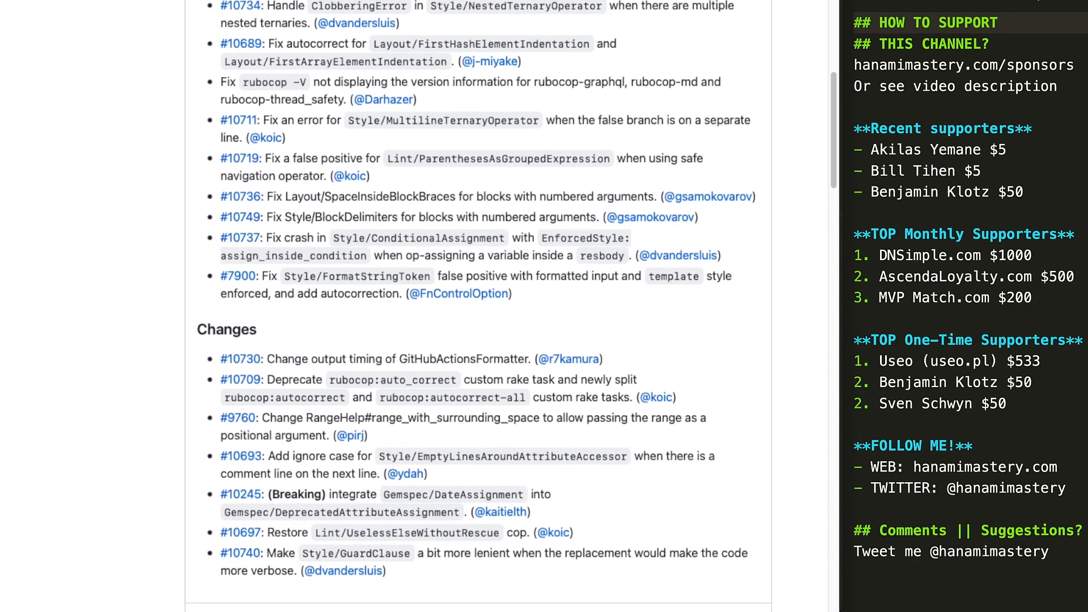
scroll(down, 3)
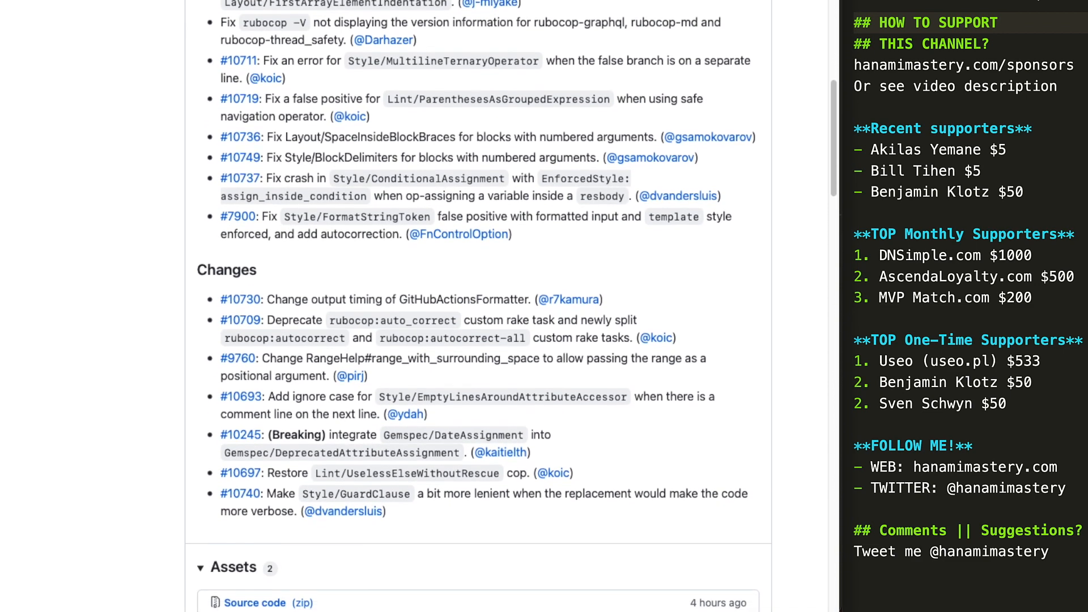
scroll(down, 3)
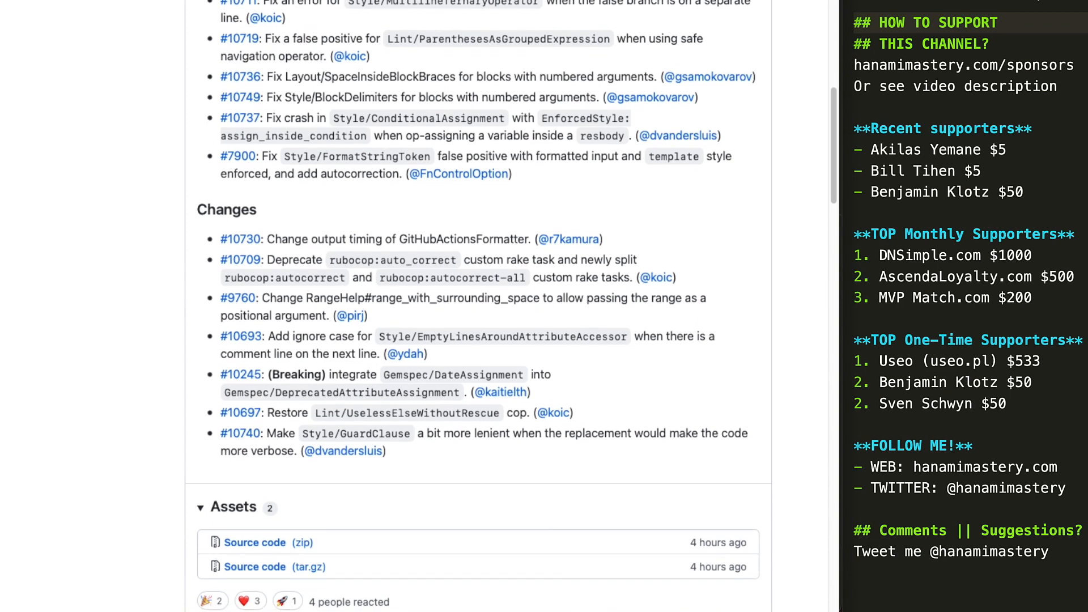
scroll(down, 3)
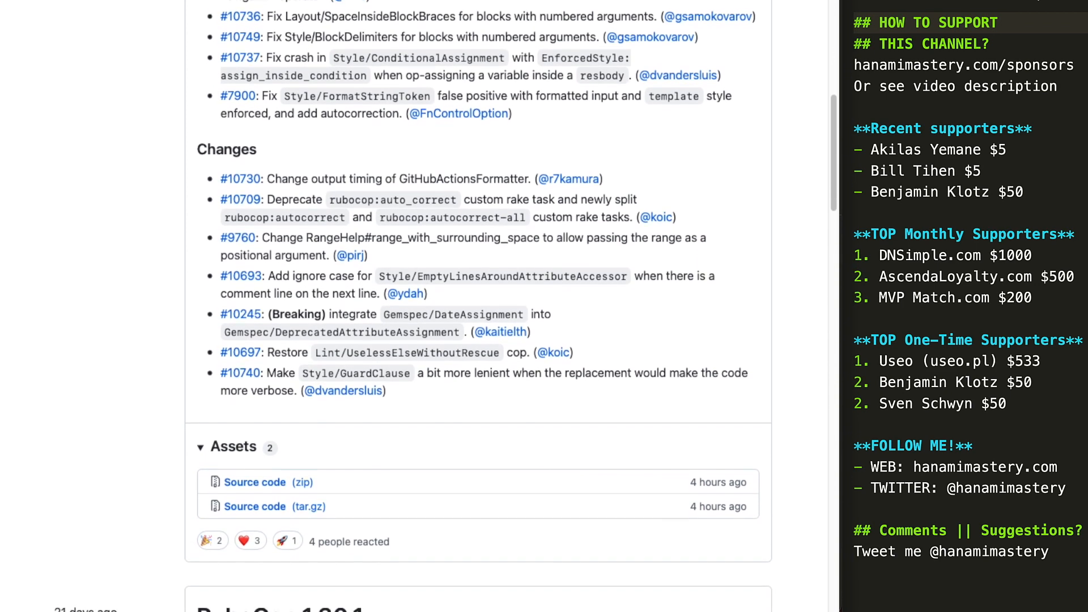
scroll(down, 3)
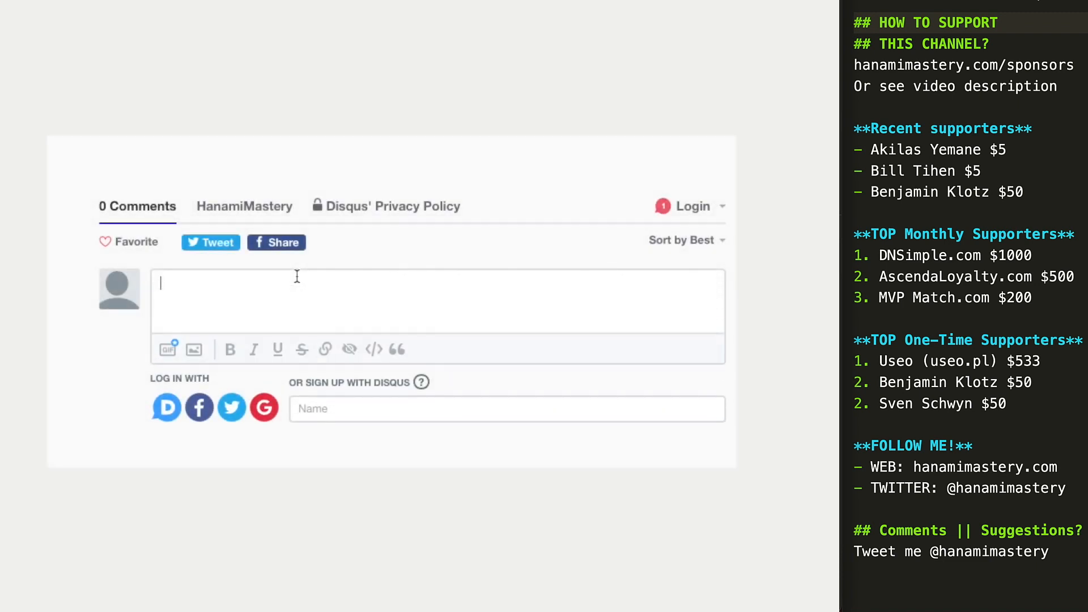
text(Hi)
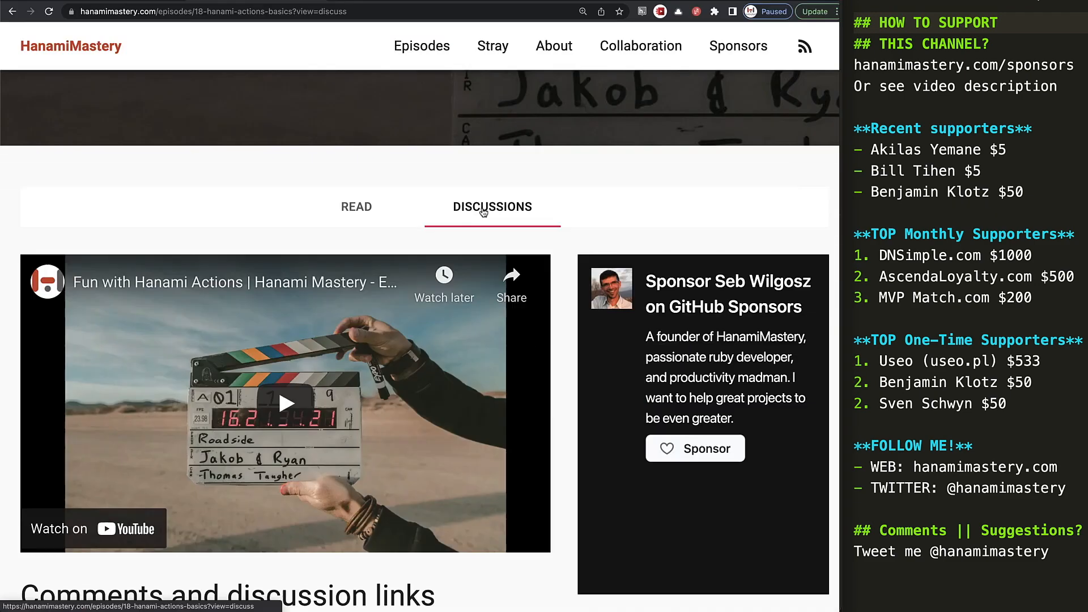
scroll(down, 3)
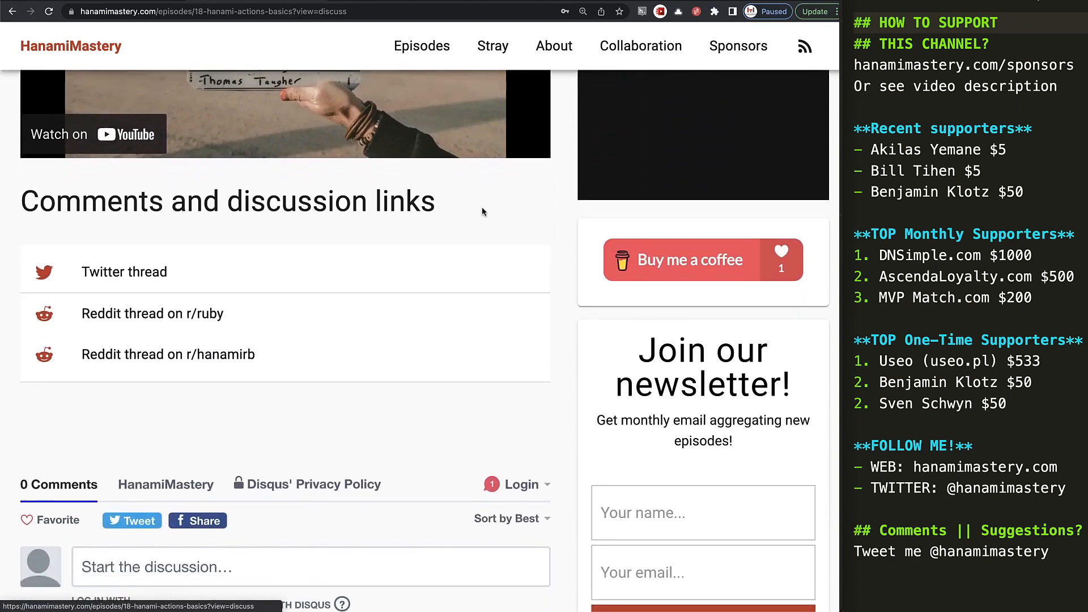
mouse_move(168, 354)
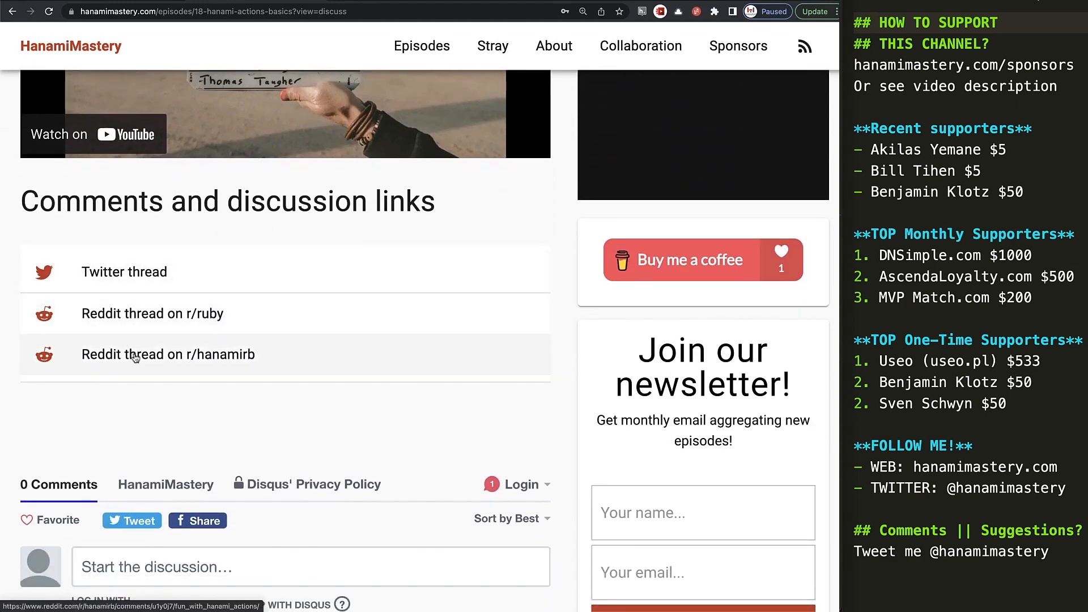